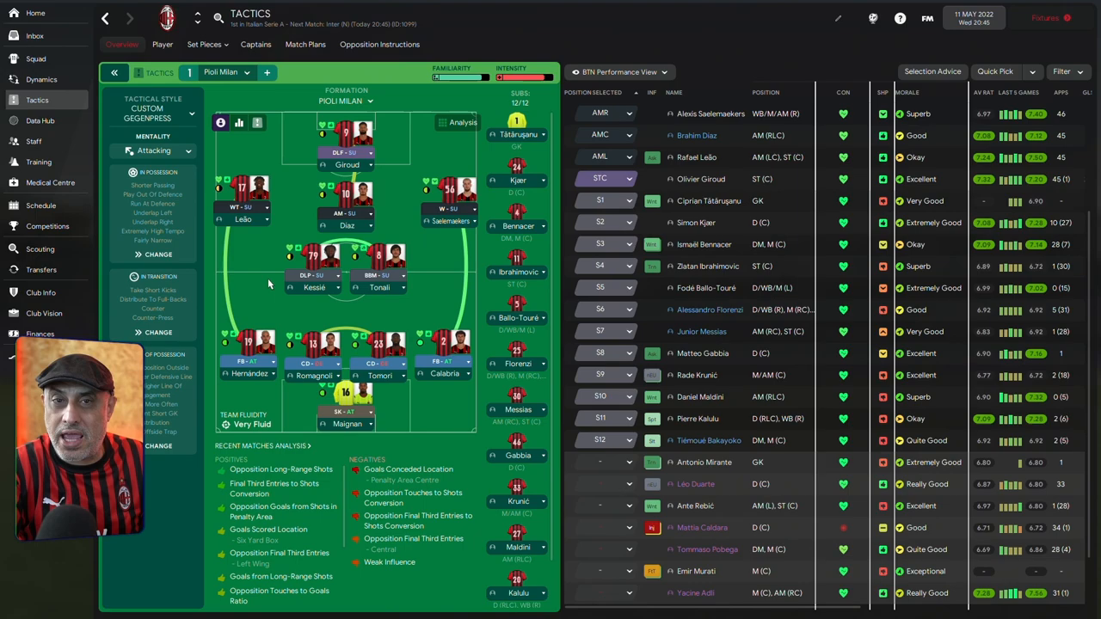
mouse_move(402, 279)
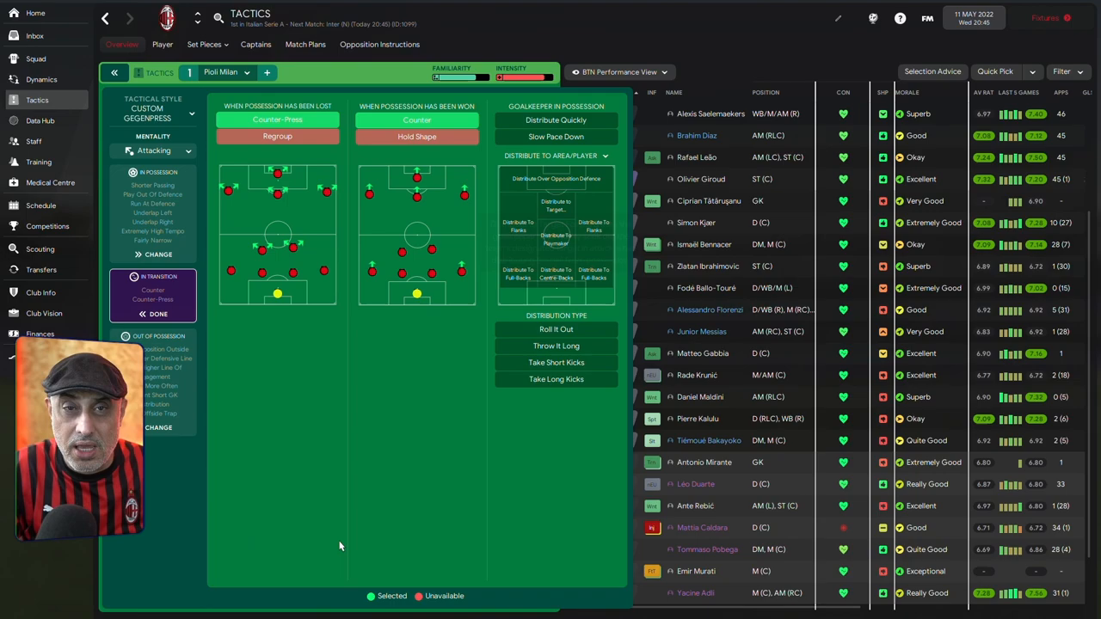
mouse_move(417, 419)
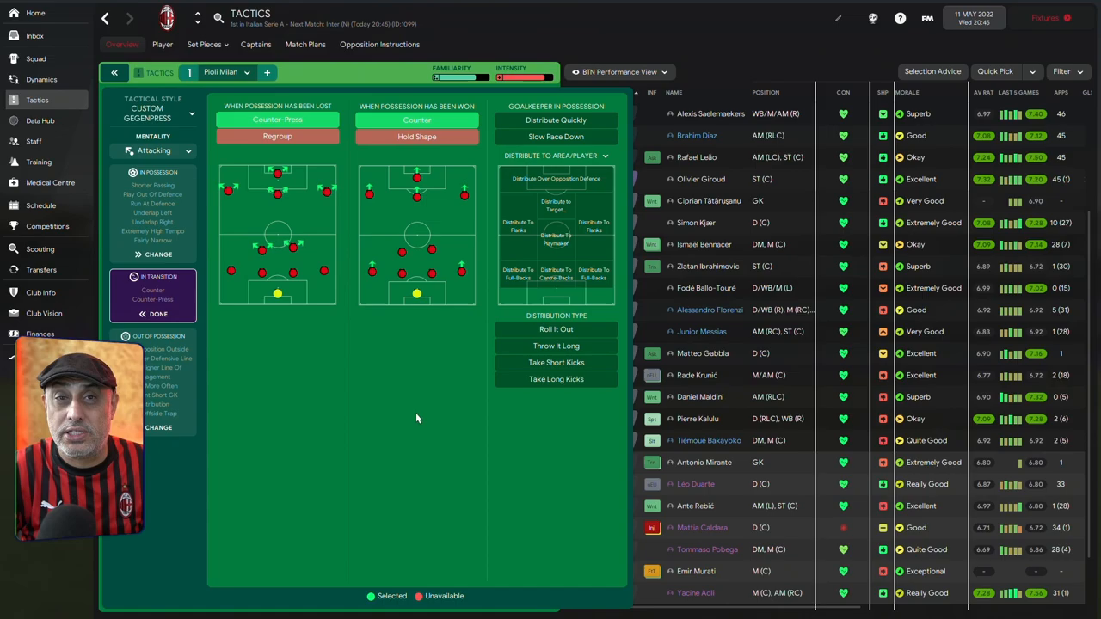